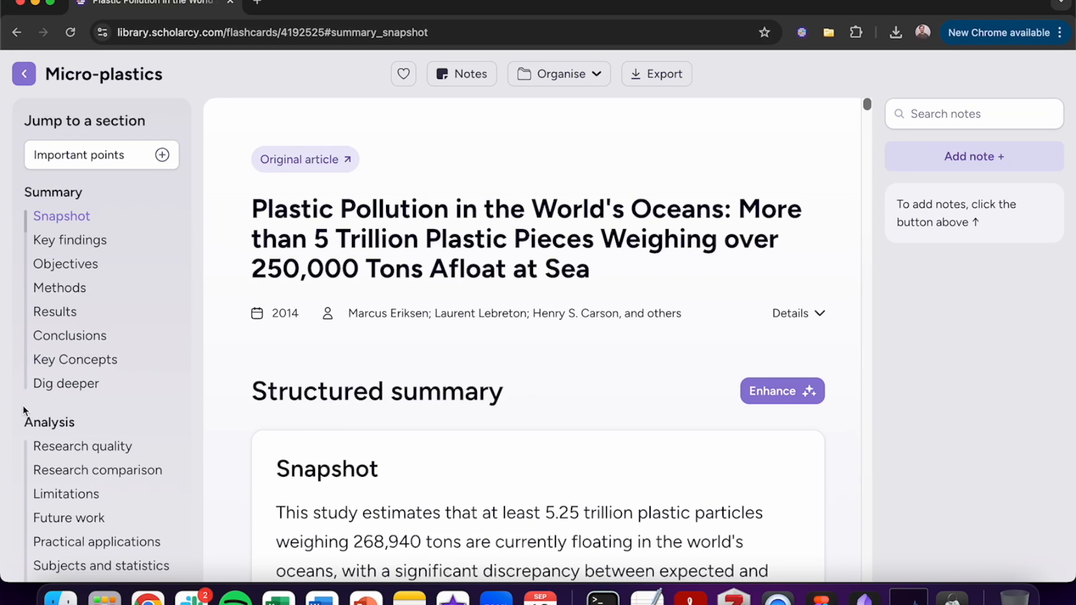
{"action": "mouse_move", "coordinate": [82, 470]}
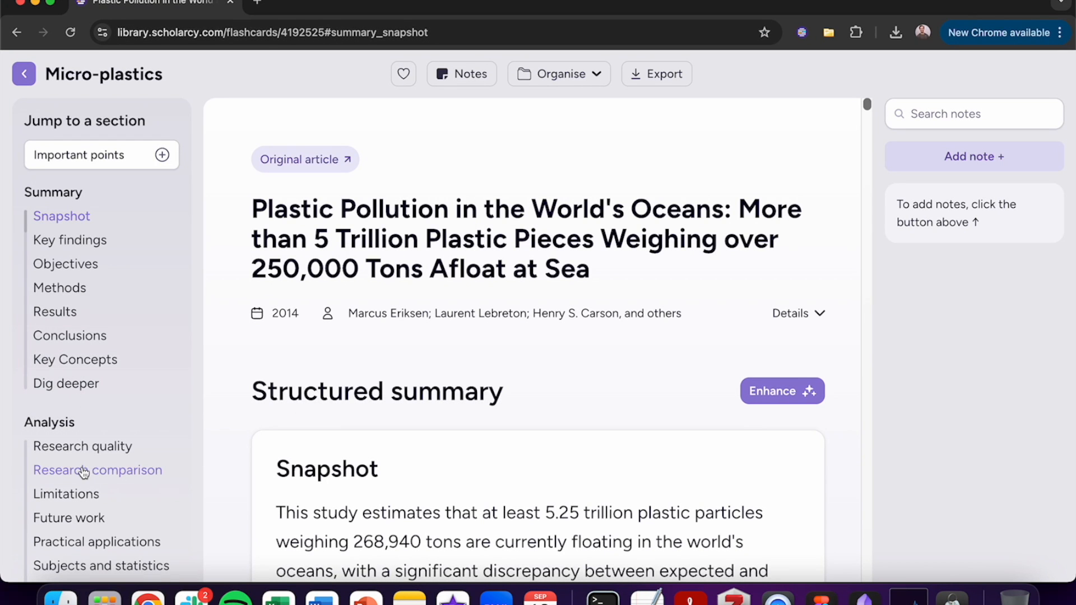
Step: Jump to the Research comparison section via the Analysis sidebar
{"action": "left_click", "coordinate": [97, 470]}
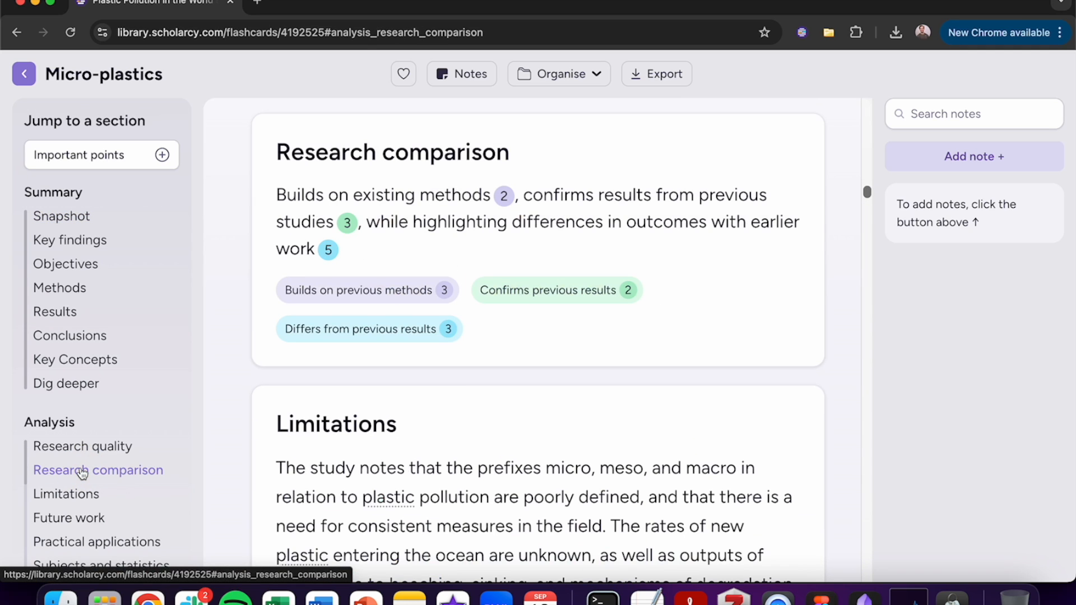
{"action": "mouse_move", "coordinate": [316, 302]}
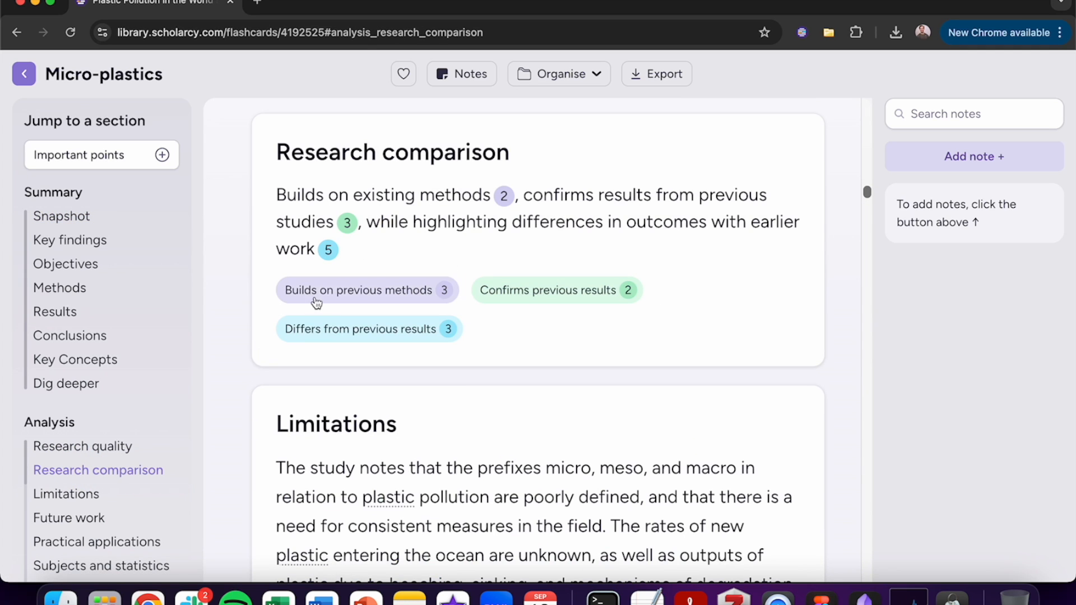
{"action": "mouse_move", "coordinate": [332, 346]}
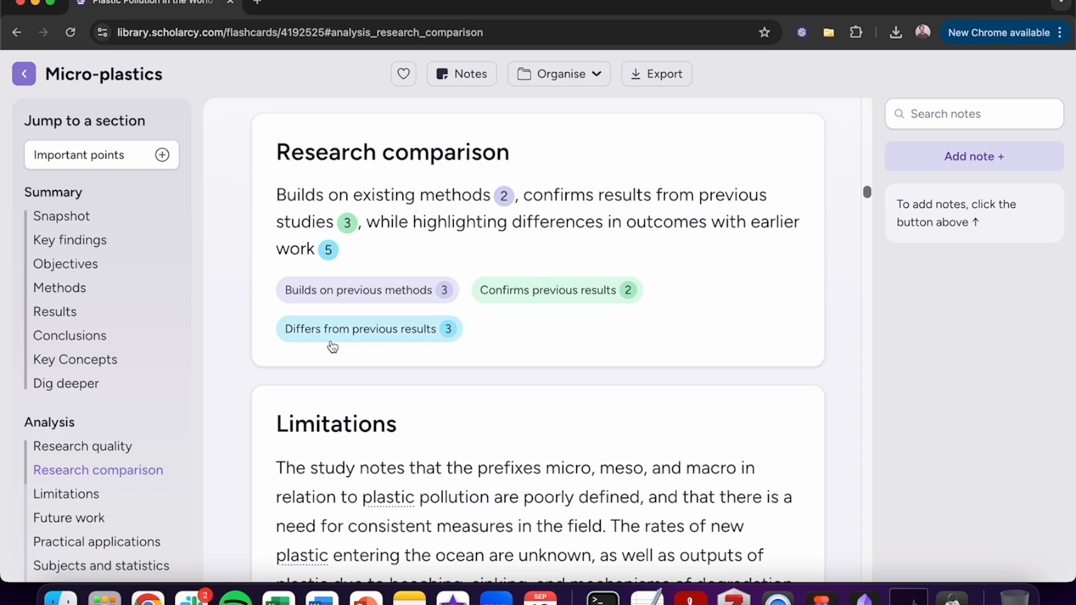
{"action": "mouse_move", "coordinate": [518, 300]}
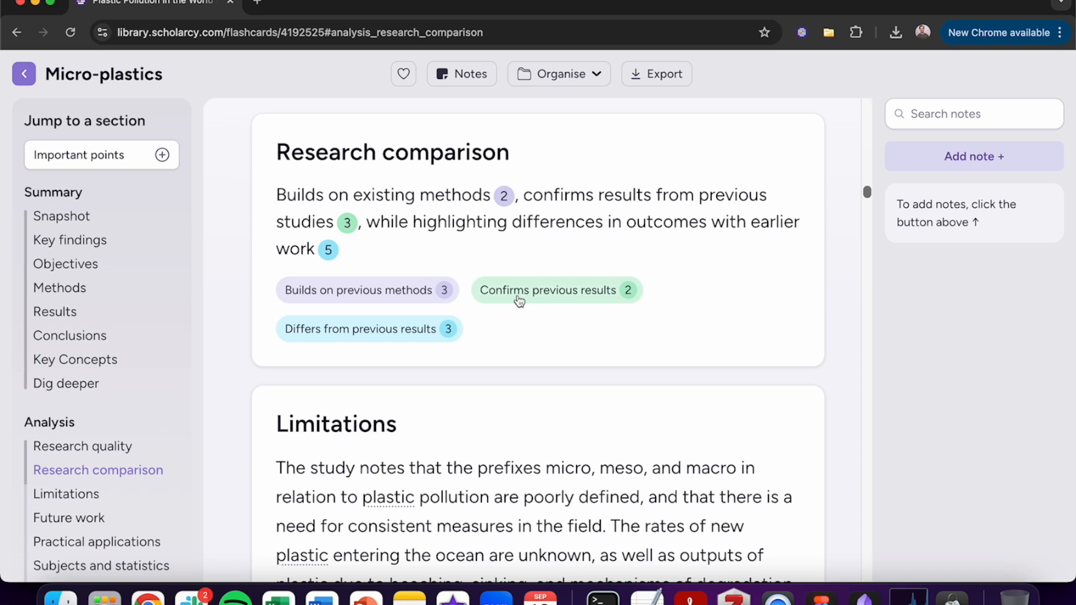
{"action": "mouse_move", "coordinate": [531, 298]}
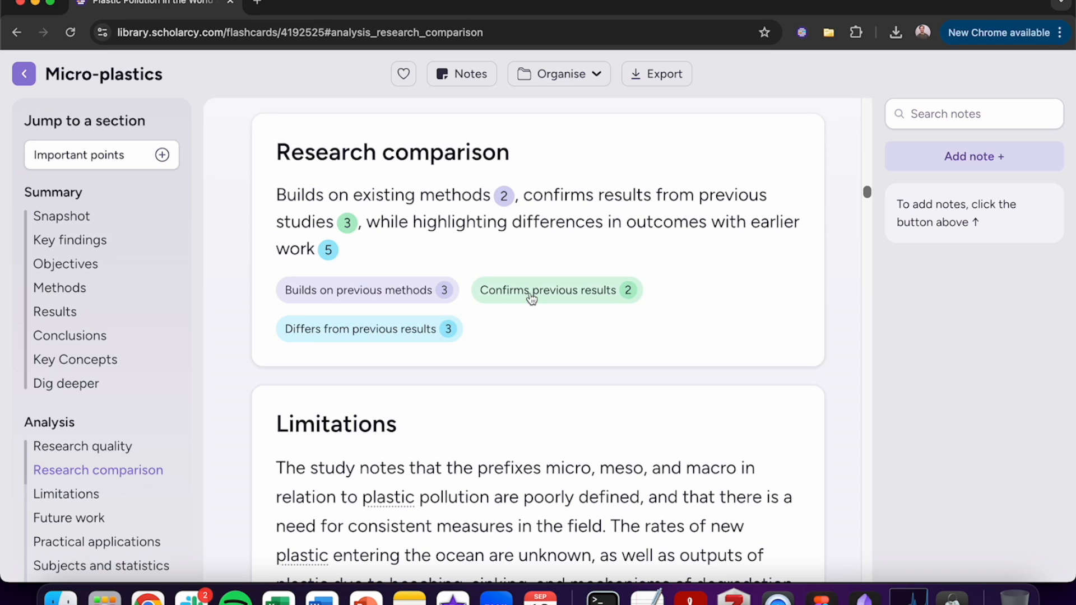
Step: Review the 'Confirms previous results' and 'Differs' claim quotes, then follow a citation to the references
{"action": "left_click", "coordinate": [547, 290]}
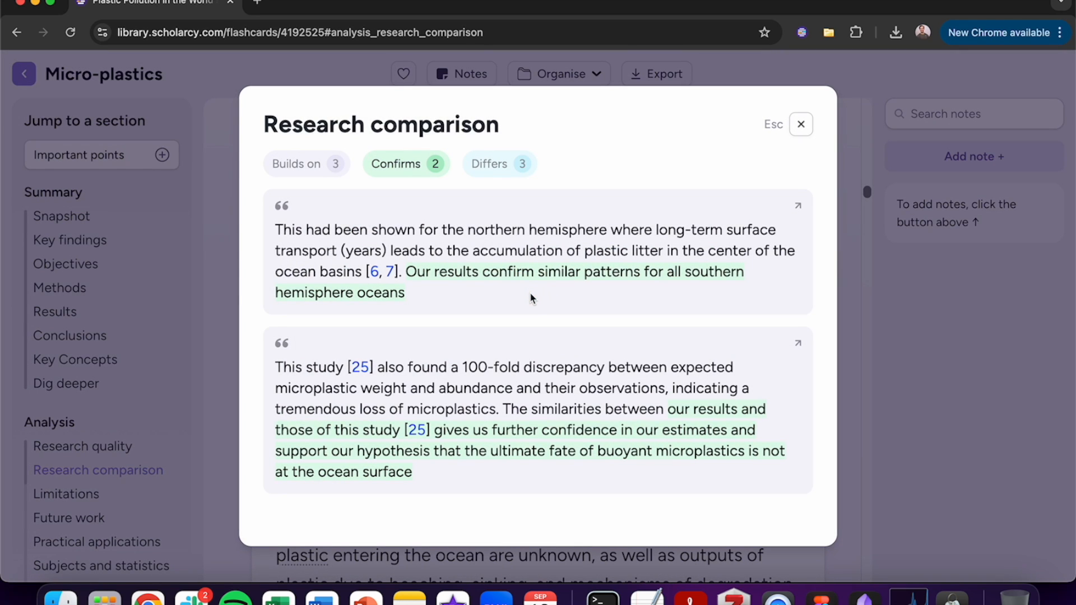
{"action": "mouse_move", "coordinate": [516, 233]}
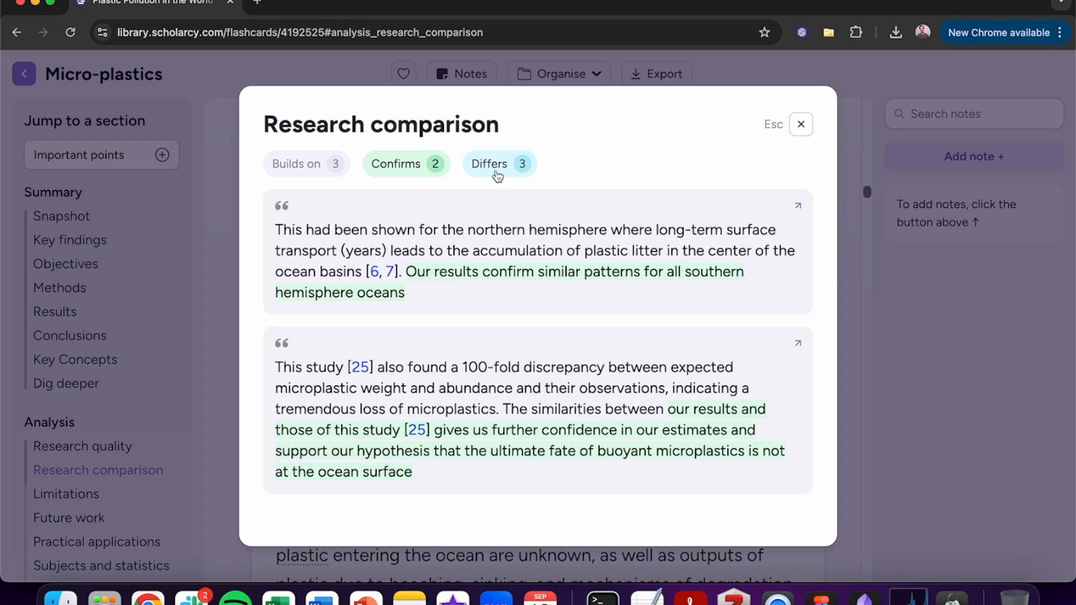
{"action": "left_click", "coordinate": [500, 163]}
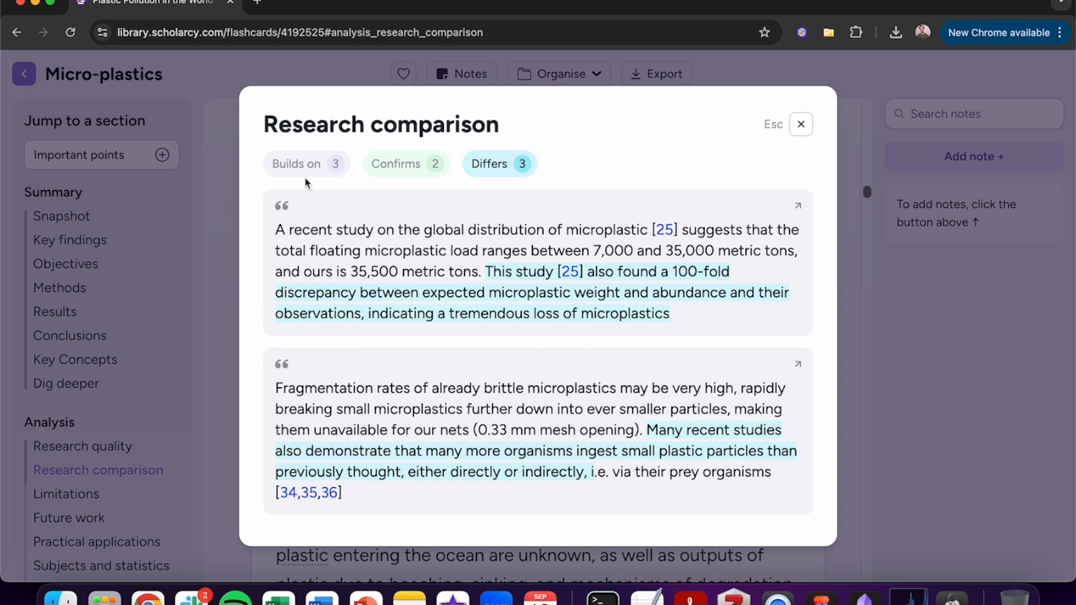
{"action": "left_click", "coordinate": [306, 163]}
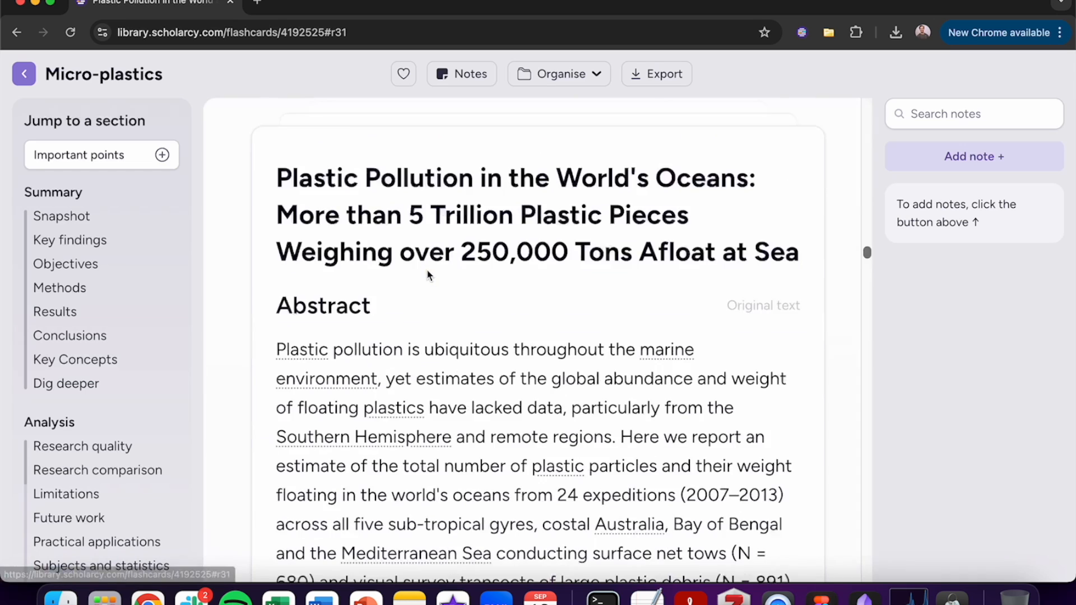
Step: Generate the findings for reference 31 on microplastic identification, then return to the Micro-plastics library
{"action": "scroll", "scroll_direction": "down", "scroll_amount": 3}
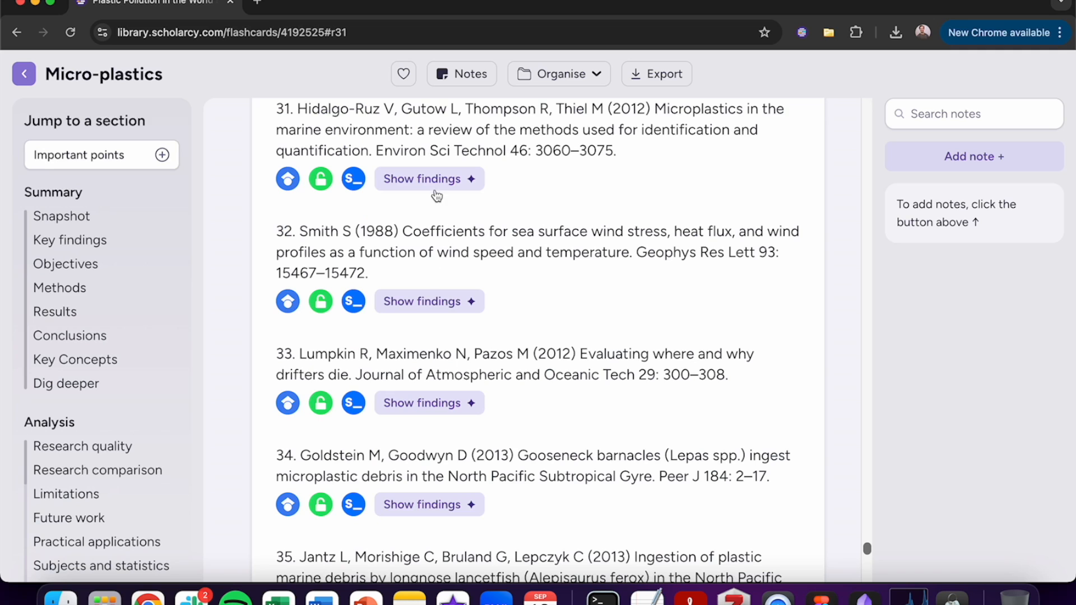
{"action": "left_click", "coordinate": [421, 179]}
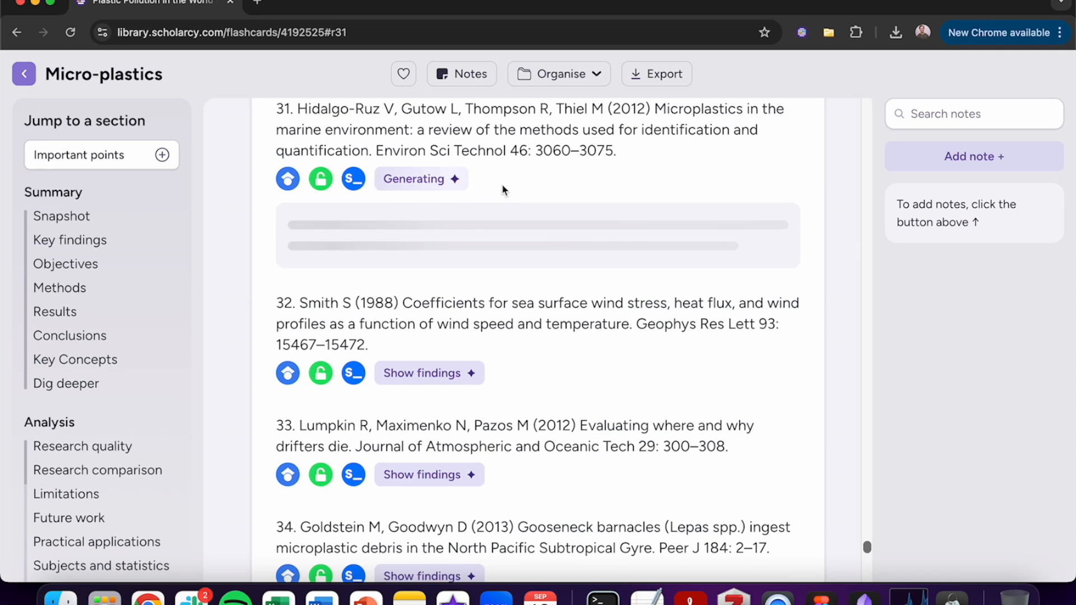
{"action": "left_click", "coordinate": [421, 178]}
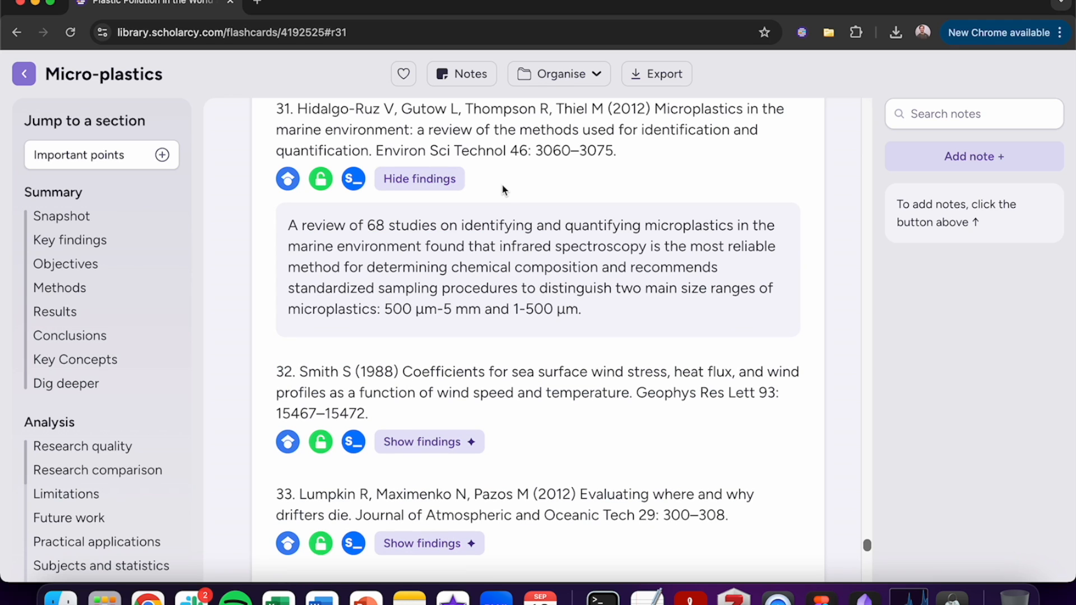
{"action": "left_click", "coordinate": [23, 74]}
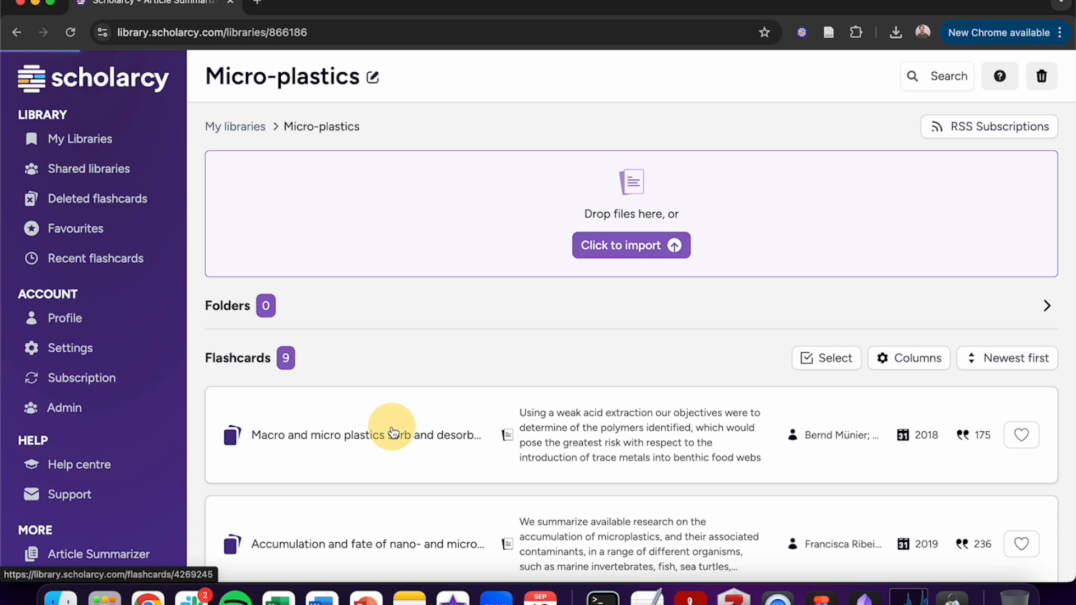
Step: Review the plastics-sorbing-metals flashcard's Contrasts and Builds on comparison claims
{"action": "left_click", "coordinate": [366, 435]}
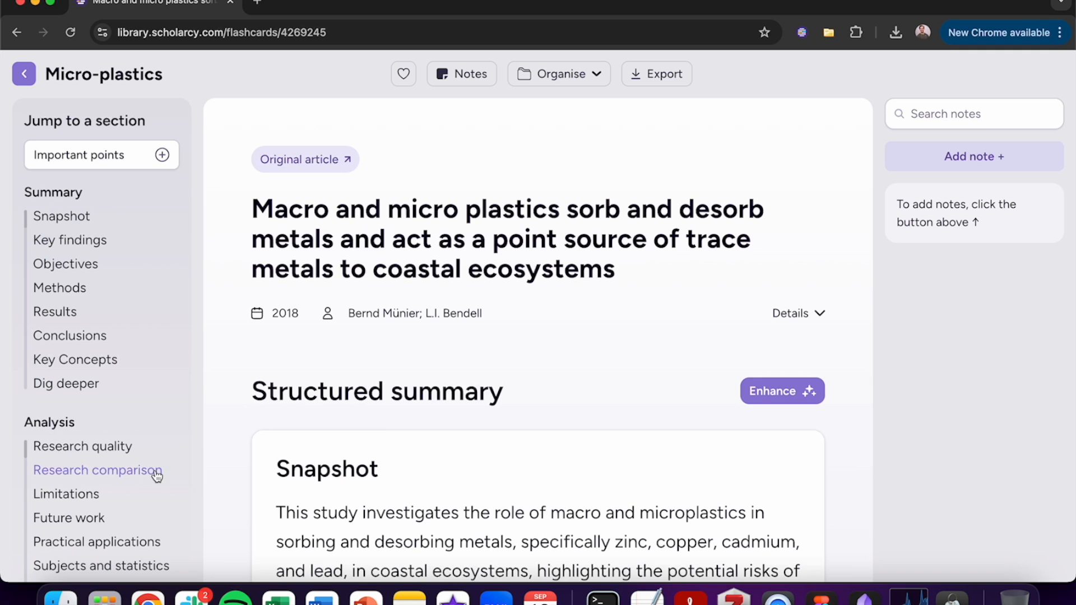
{"action": "left_click", "coordinate": [97, 470]}
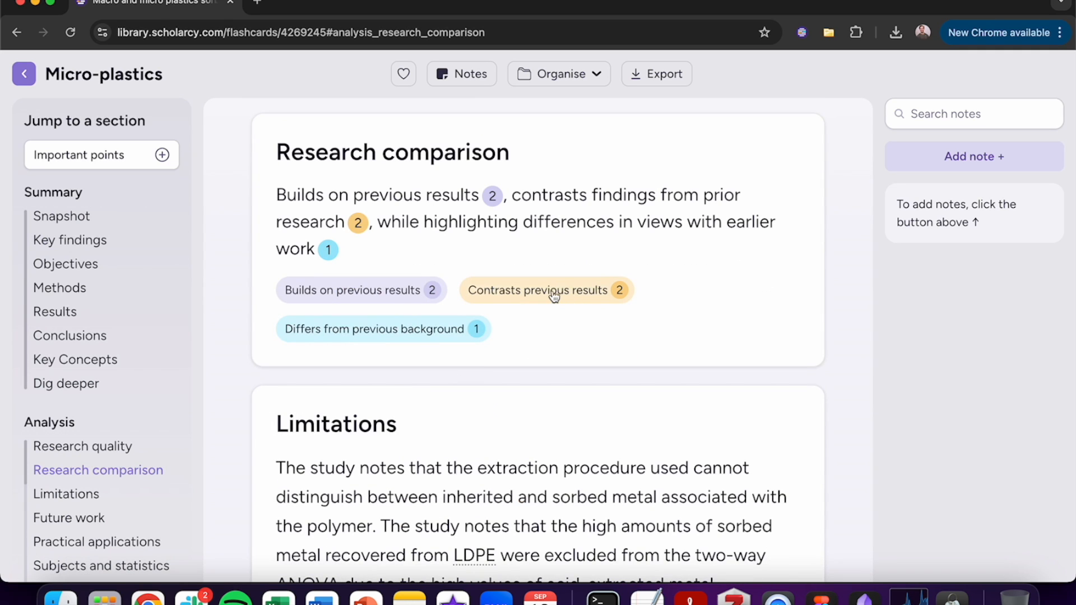
{"action": "left_click", "coordinate": [547, 289]}
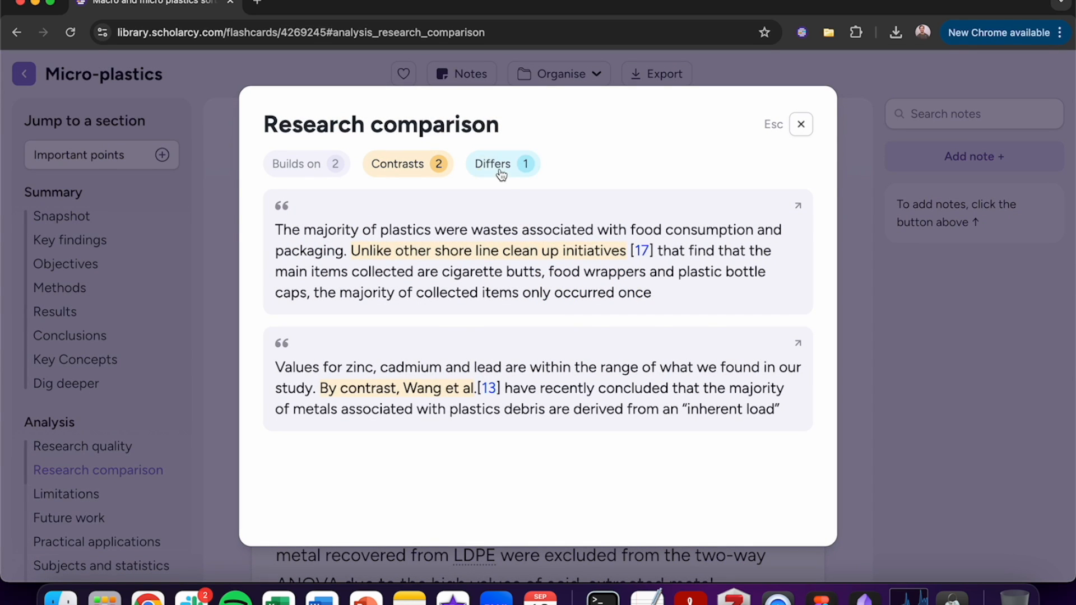
{"action": "left_click", "coordinate": [305, 164]}
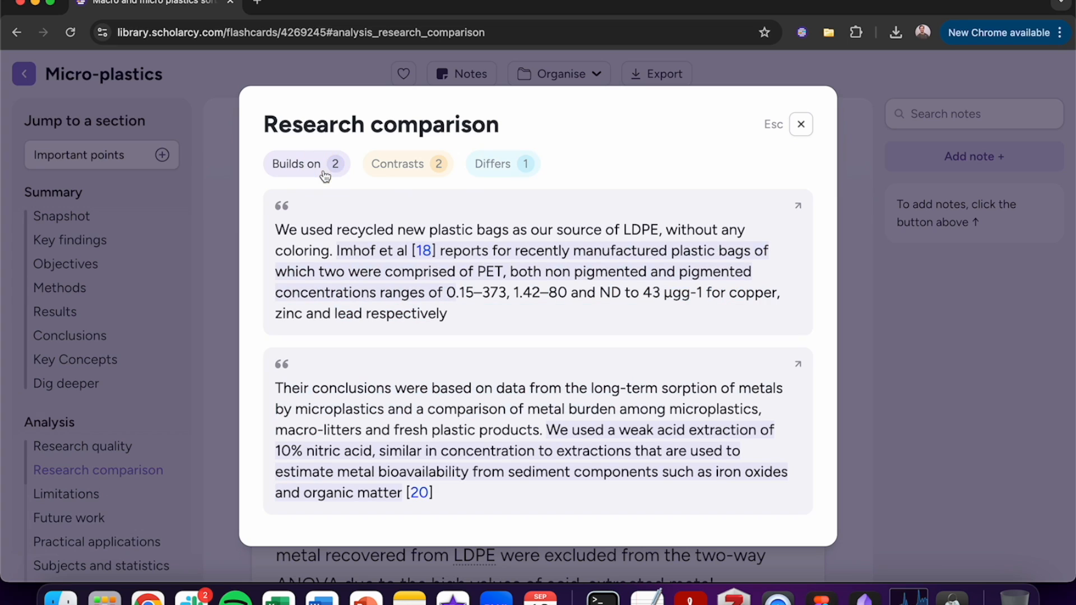
Step: Select all nine library flashcards and download them as an Excel (.xlsx) file
{"action": "scroll", "scroll_direction": "up", "scroll_amount": 3}
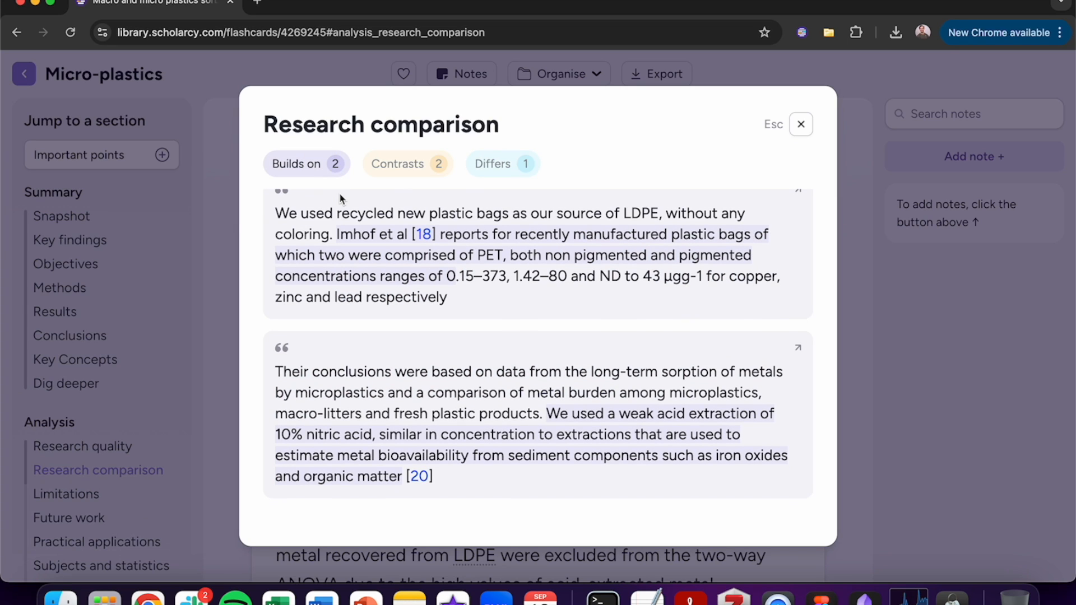
{"action": "scroll", "scroll_direction": "up", "scroll_amount": 3}
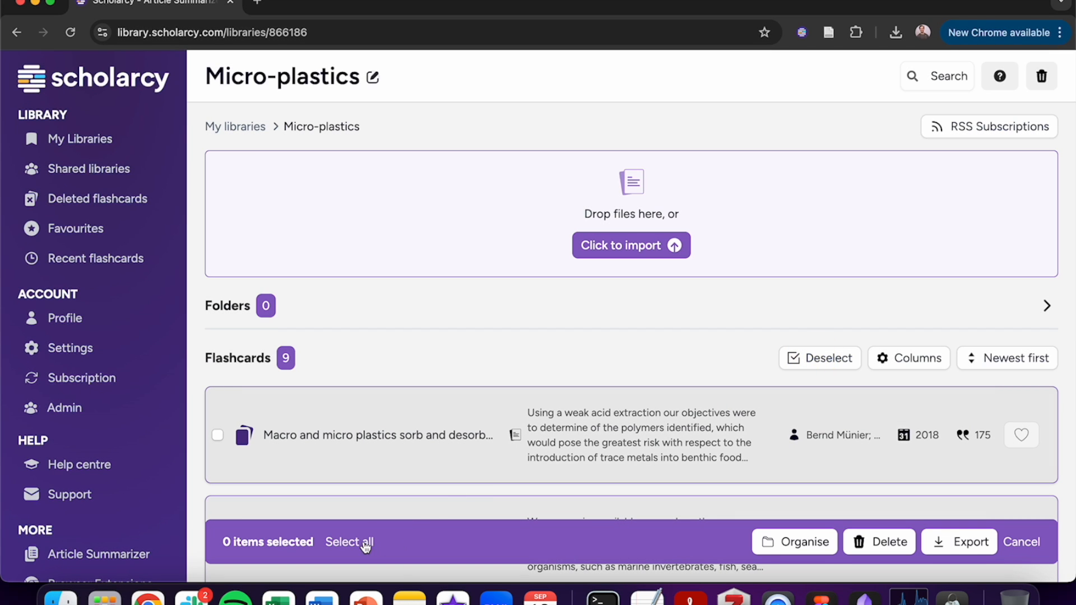
{"action": "left_click", "coordinate": [966, 542]}
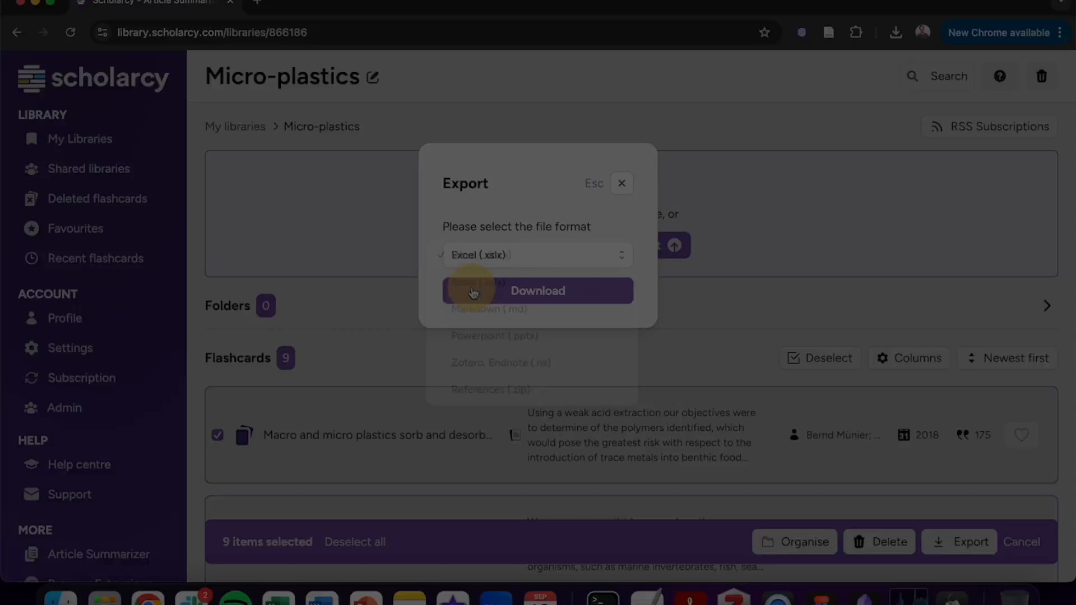
{"action": "left_click", "coordinate": [537, 291]}
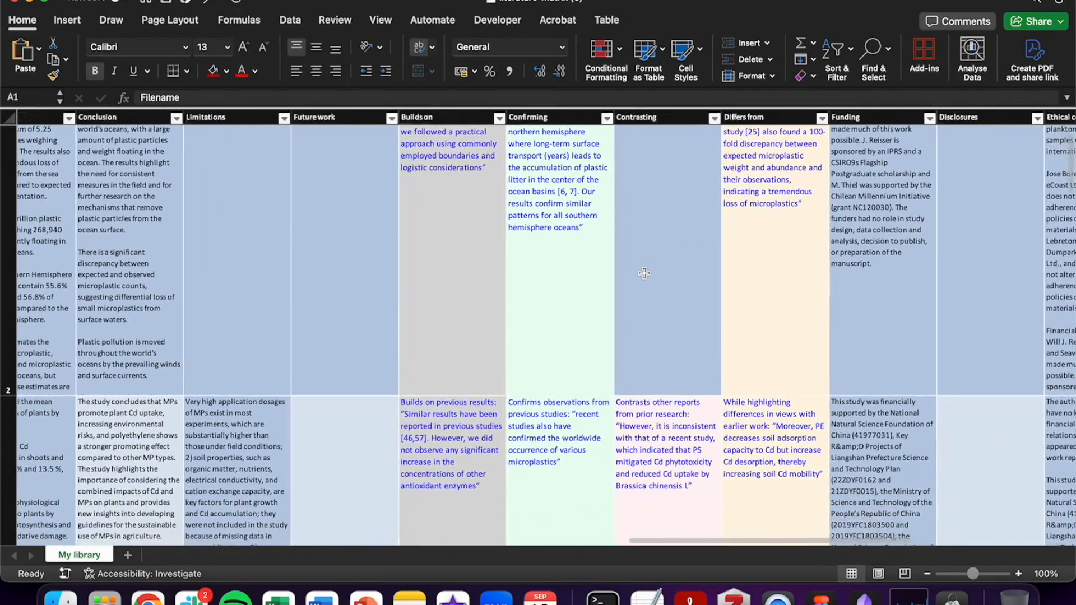
{"action": "scroll", "scroll_direction": "down", "scroll_amount": 3}
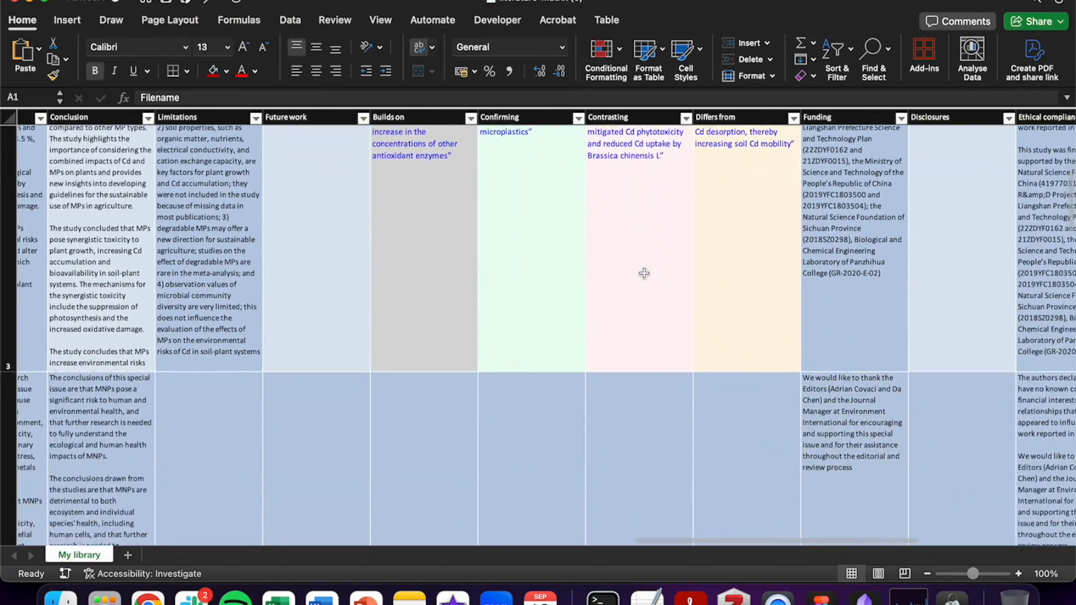
{"action": "scroll", "scroll_direction": "down", "scroll_amount": 3}
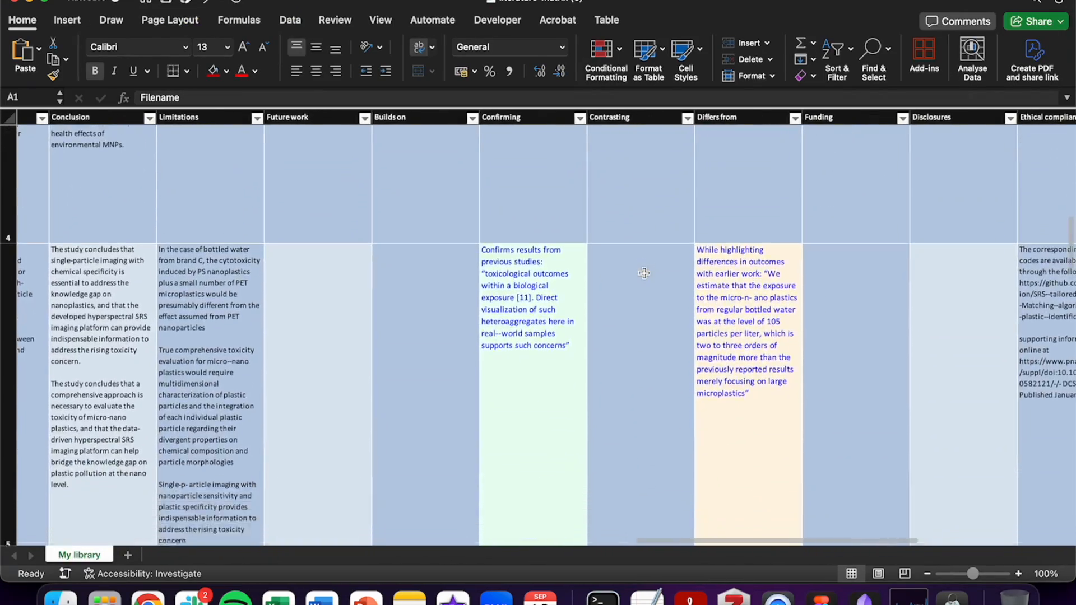